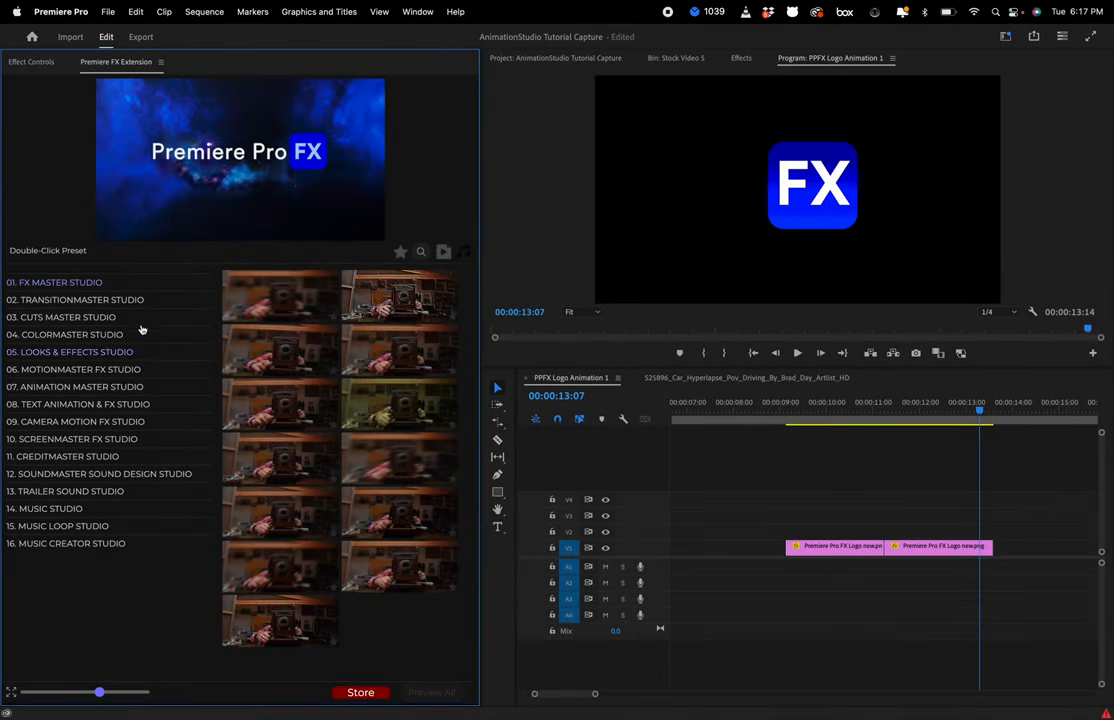
- Expand 03. Cuts Master Studio and scroll through the Crash Cuts presets
left_click(61, 317)
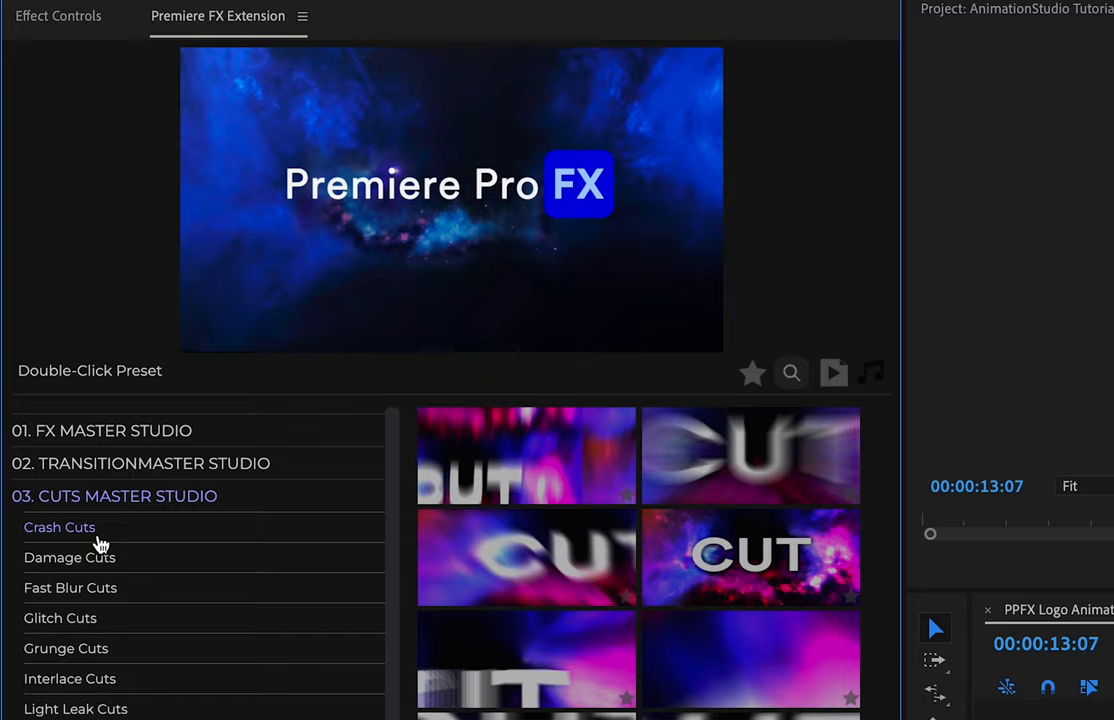
left_click(69, 557)
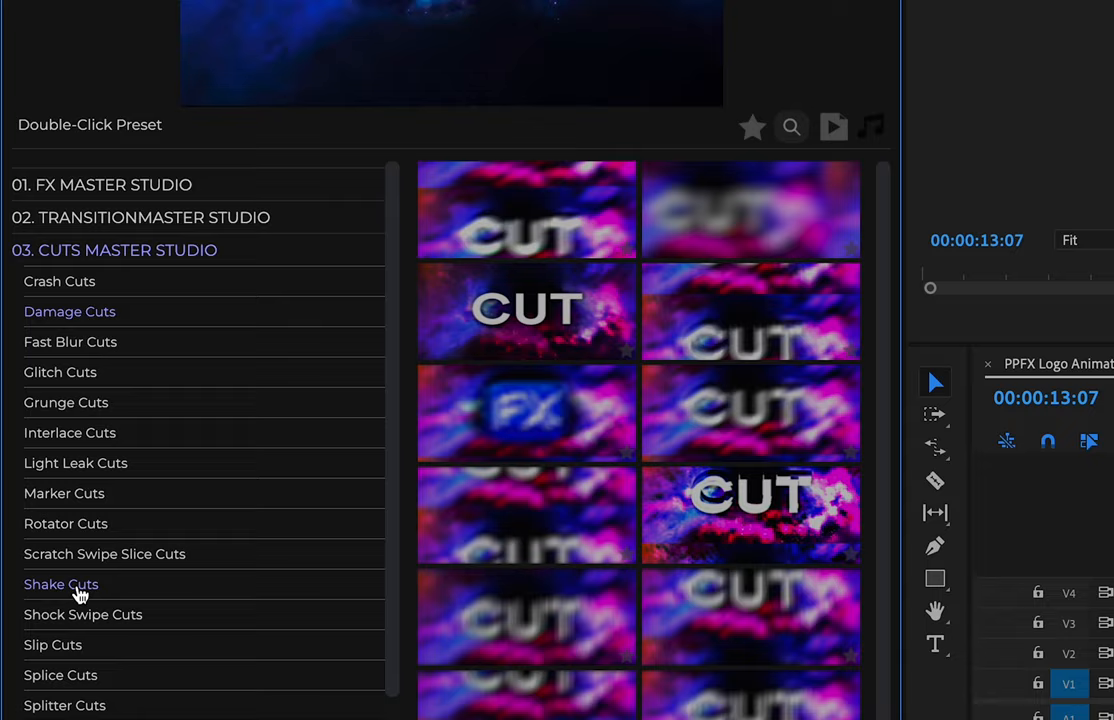
scroll("down", 3)
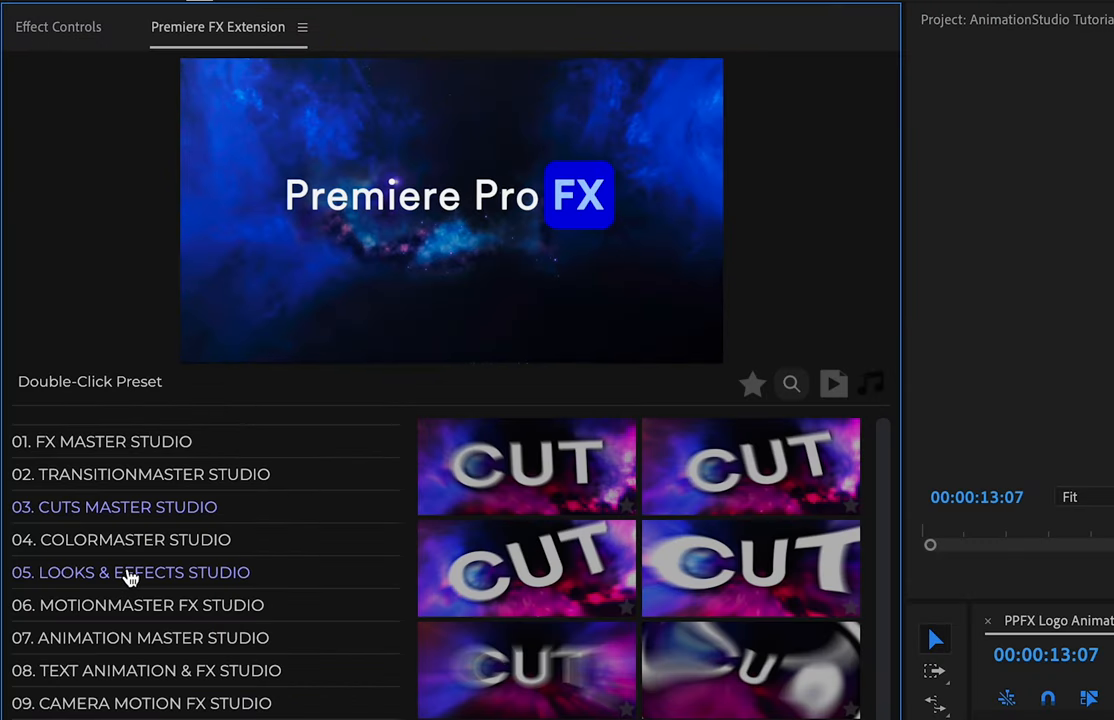
- In 05. Looks & Effects Studio, preview Film Frame, Glare and Gritty Flicker Overlays
left_click(130, 572)
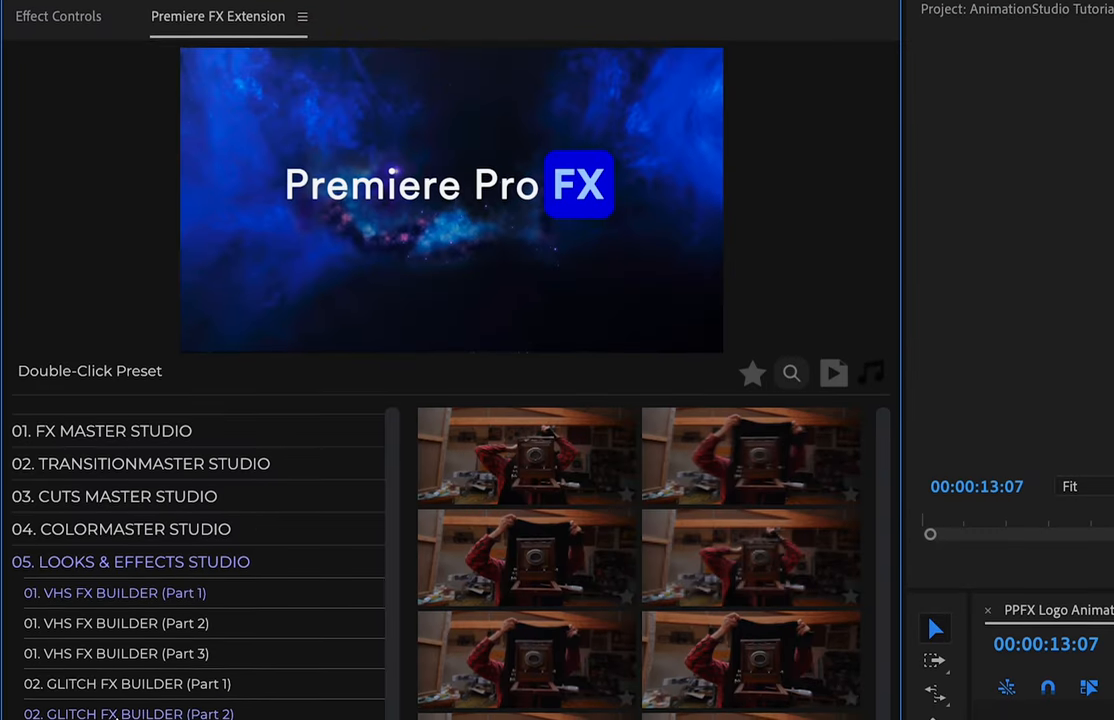
scroll("down", 3)
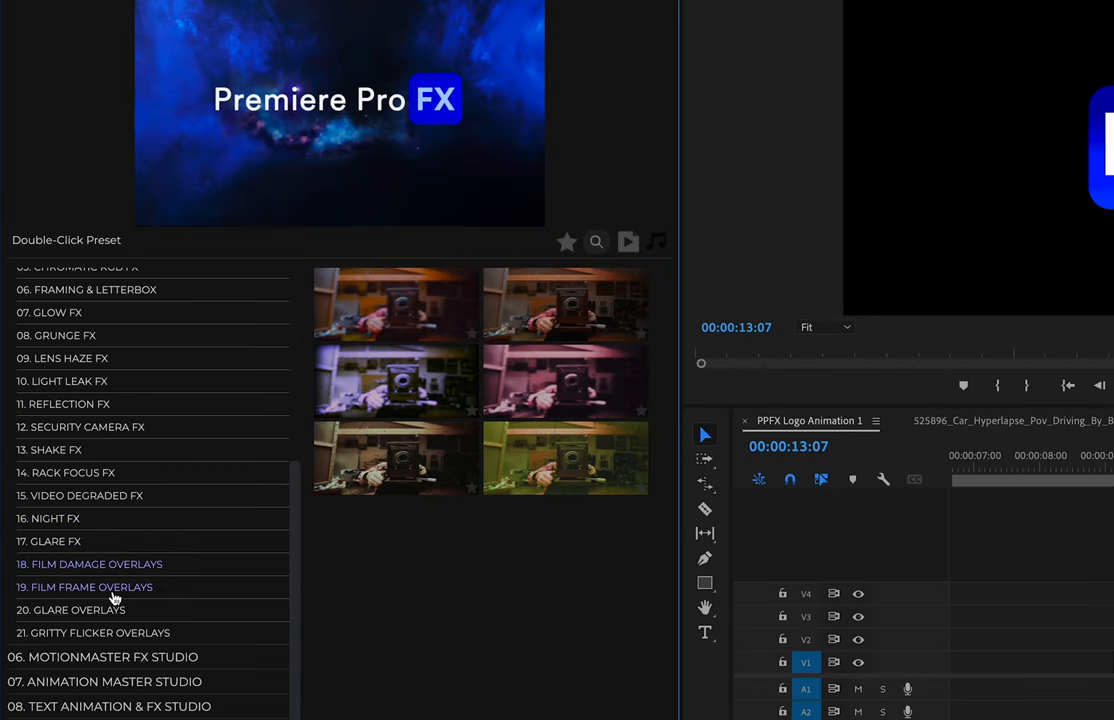
left_click(96, 587)
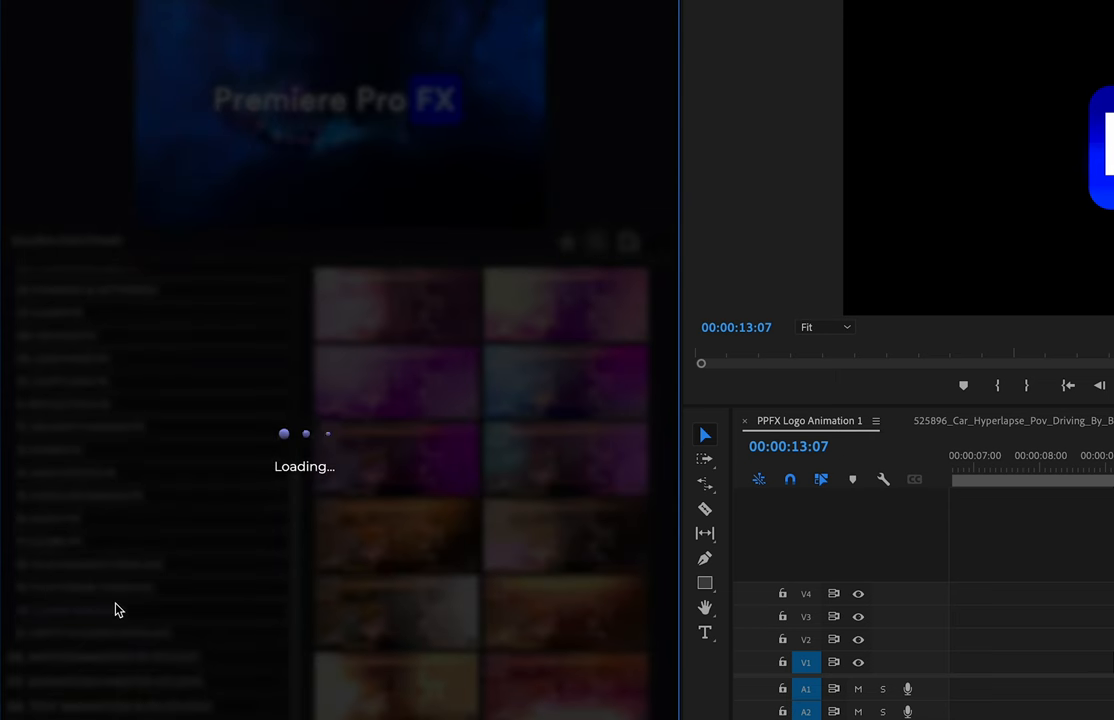
left_click(70, 609)
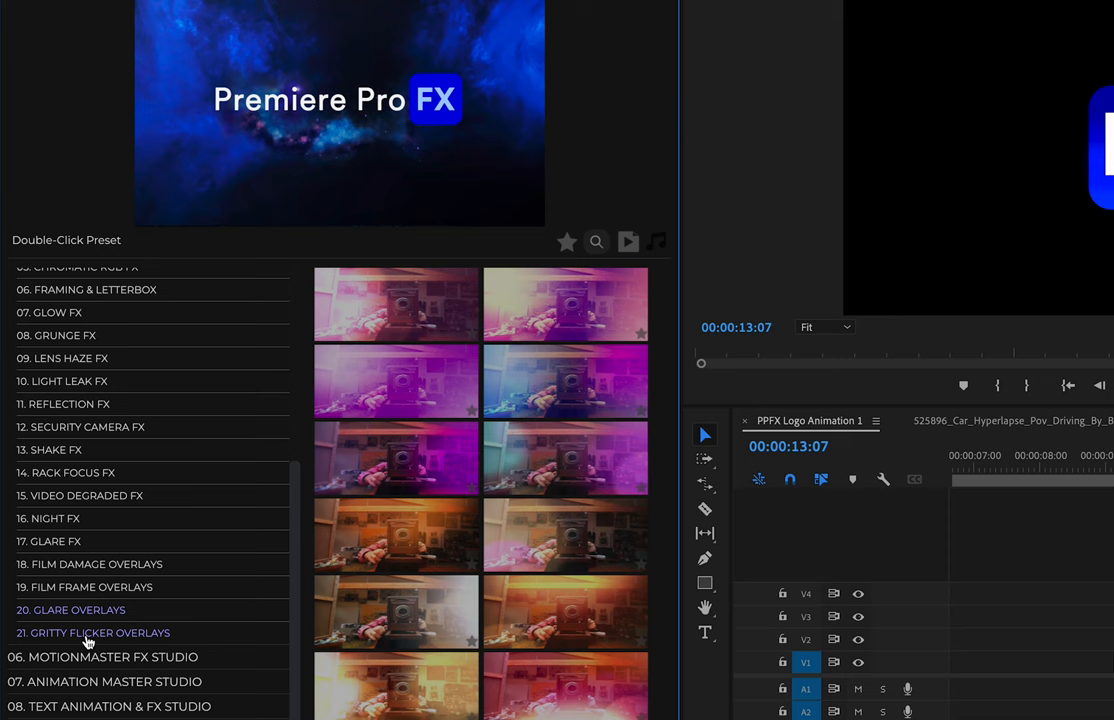
left_click(99, 632)
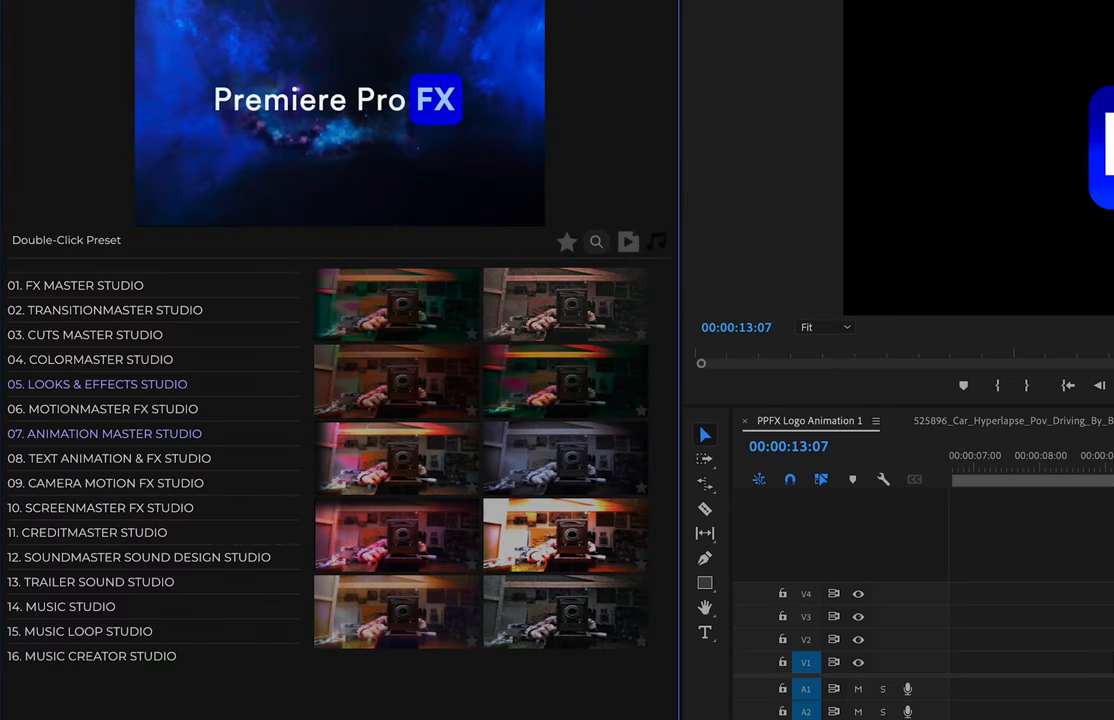
- Expand 07. Animation Master Studio and show the Position Scale in/out logo animations
left_click(104, 433)
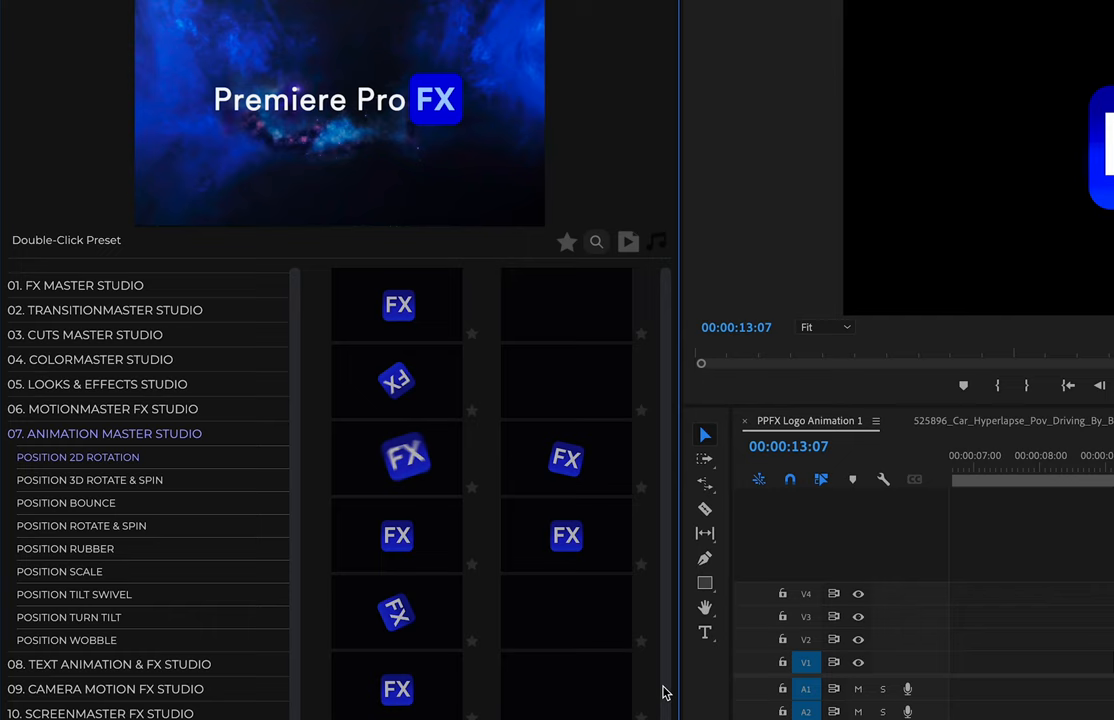
mouse_move(89, 480)
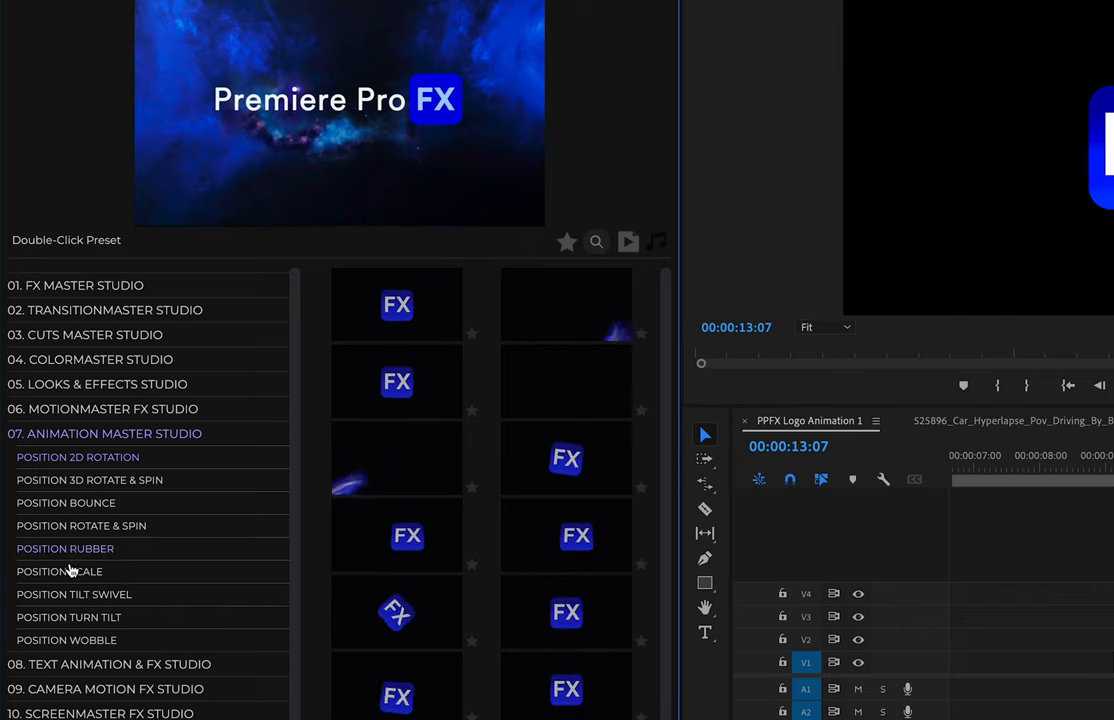
double_click(59, 571)
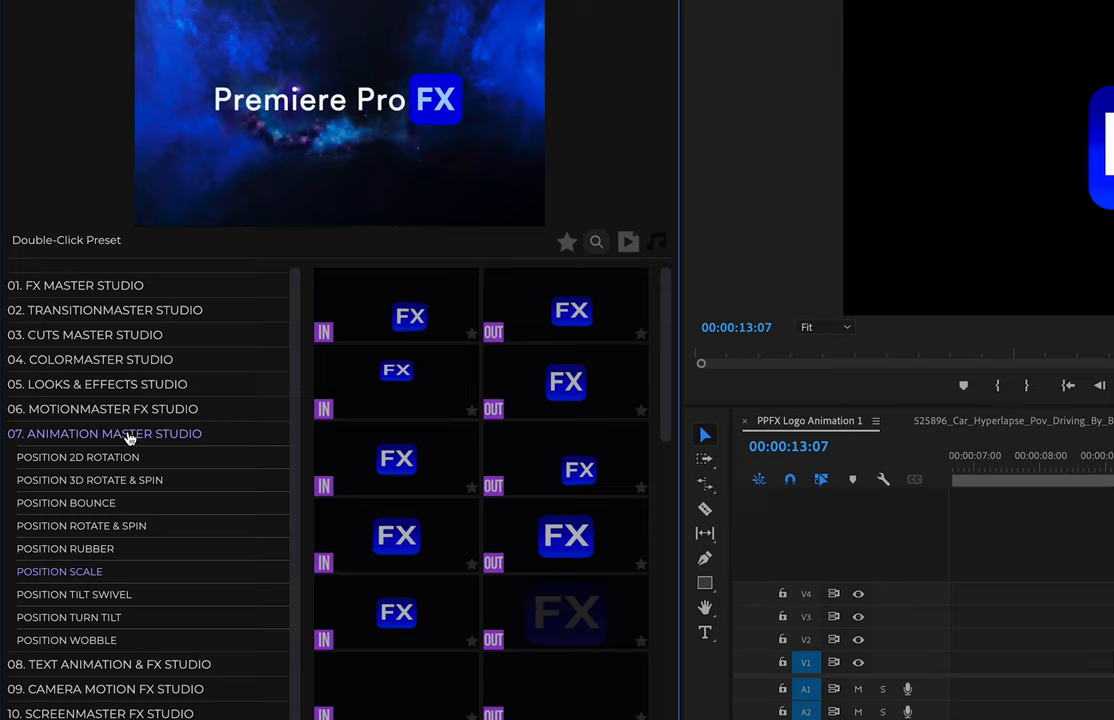
mouse_move(66, 503)
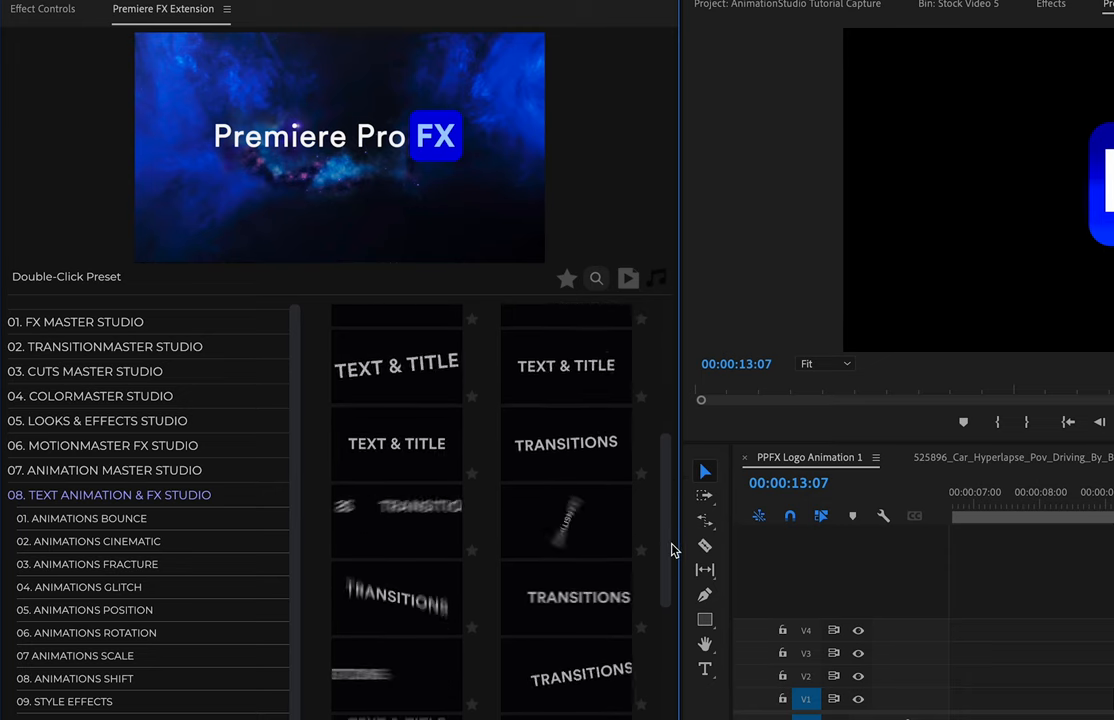
- Scroll down through the text and title animation preview thumbnails
scroll("down", 3)
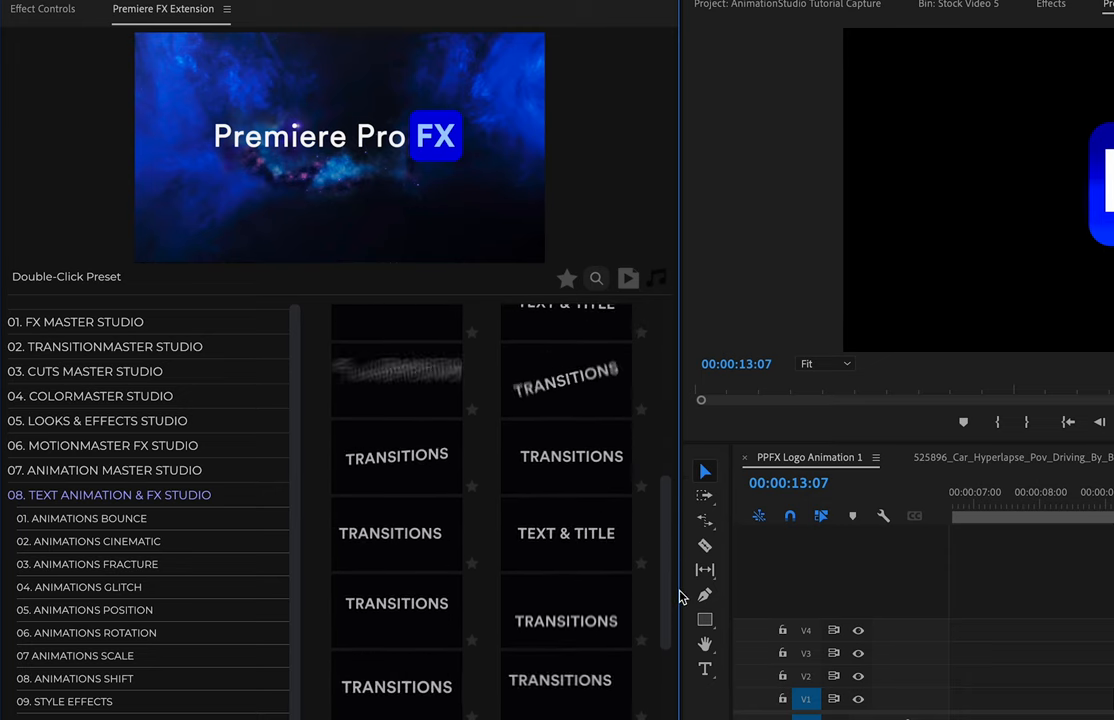
scroll("down", 3)
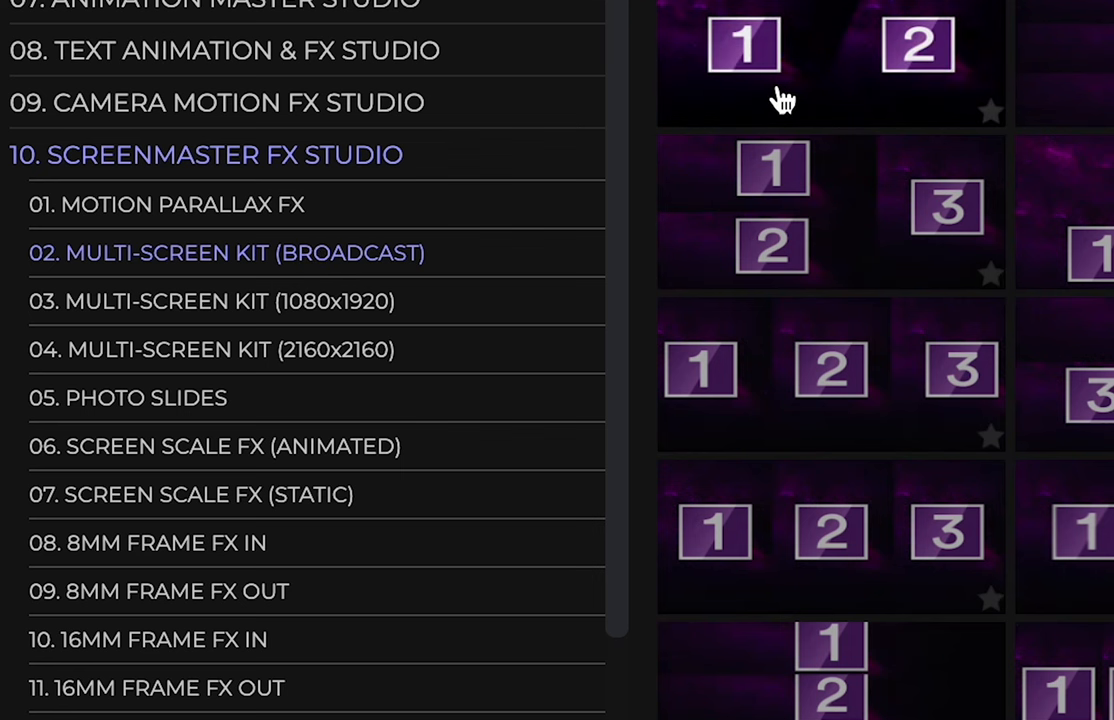
- Preview a multi-screen split layout from ScreenMaster FX Studio
left_click(212, 301)
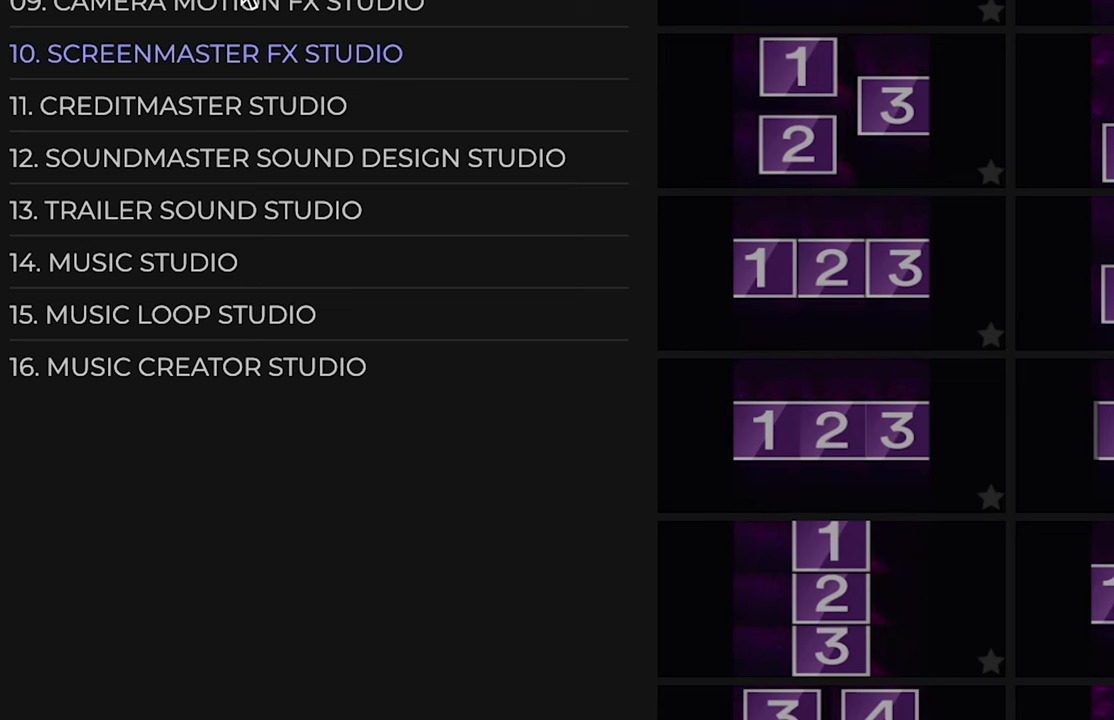
mouse_move(157, 218)
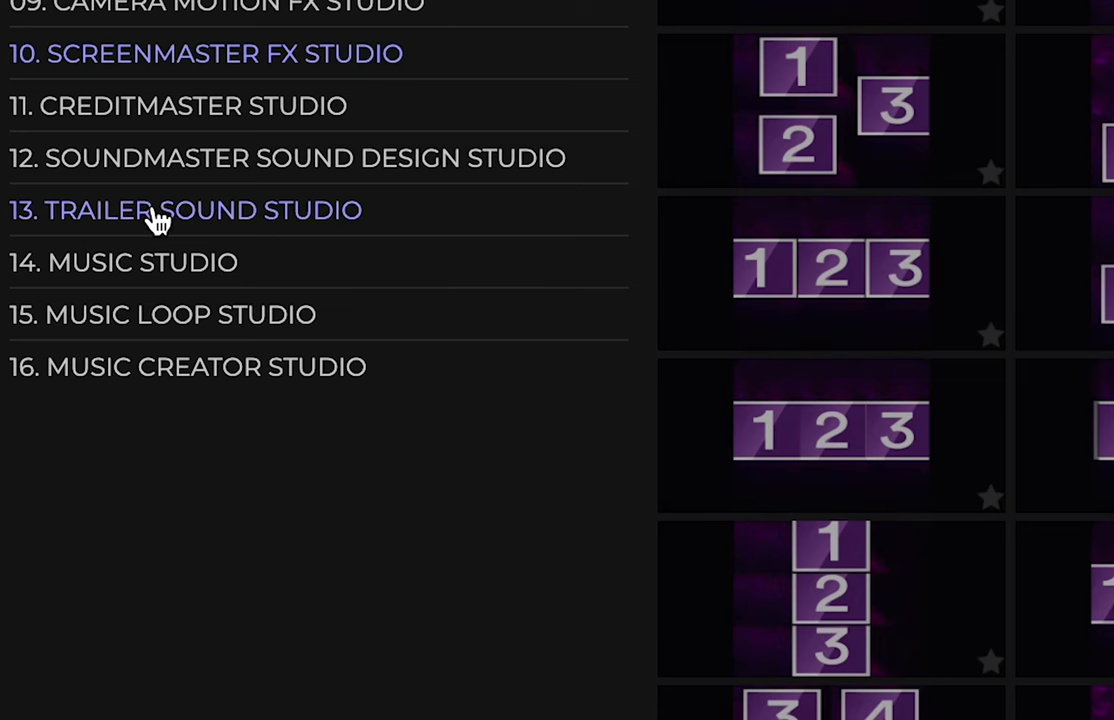
- Show 13. Trailer Sound Studio waveform presets, then expand 14. Music Studio genres
left_click(185, 210)
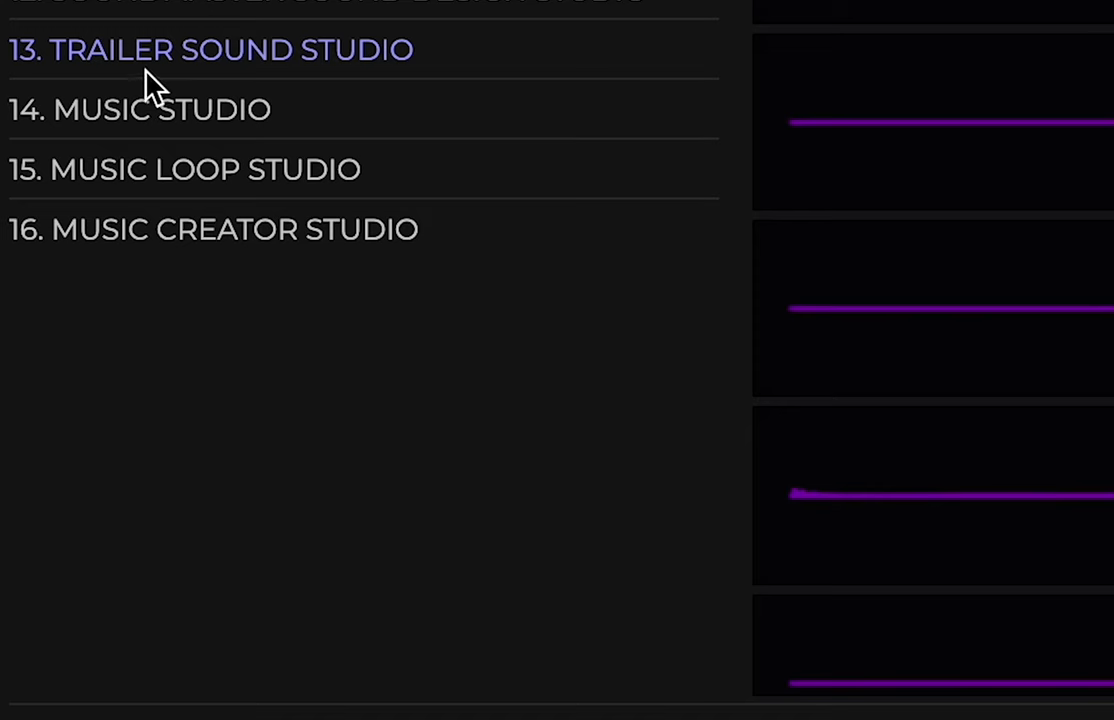
left_click(140, 109)
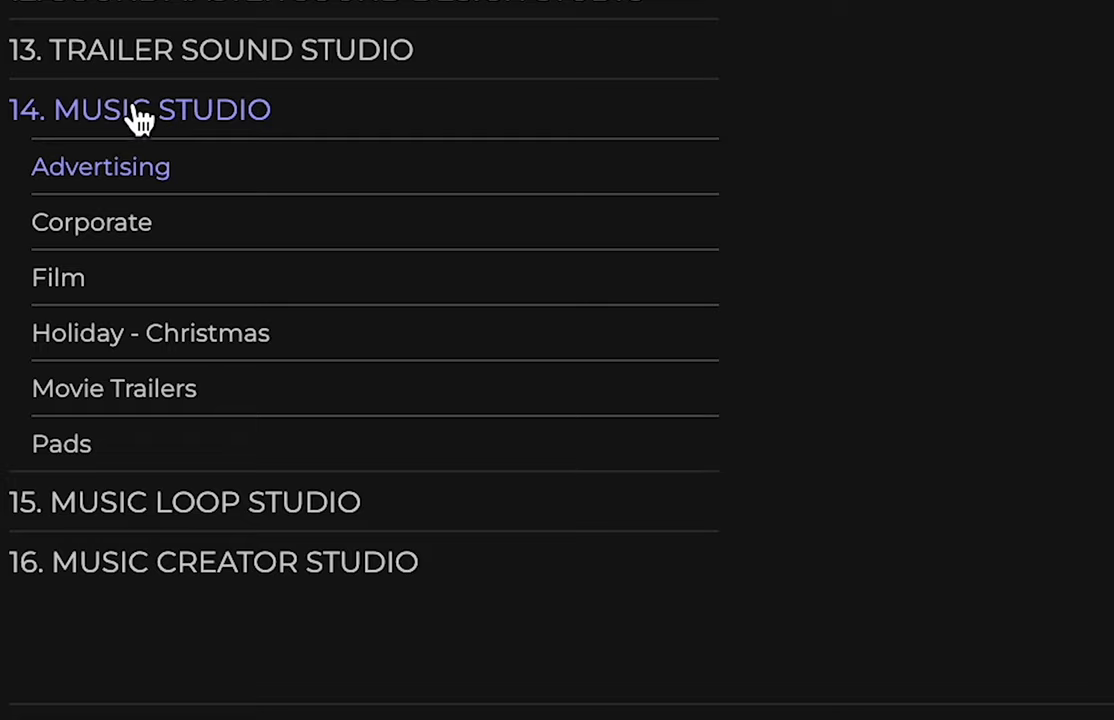